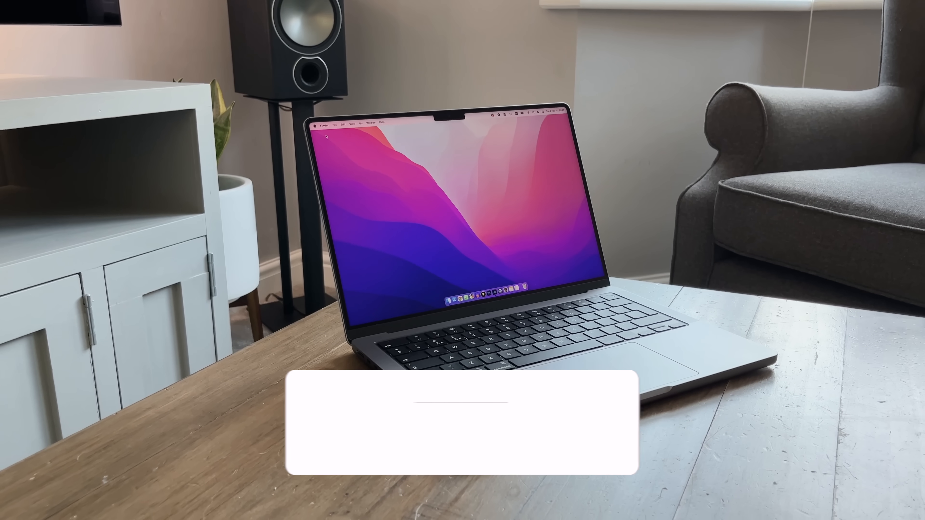
click(434, 389)
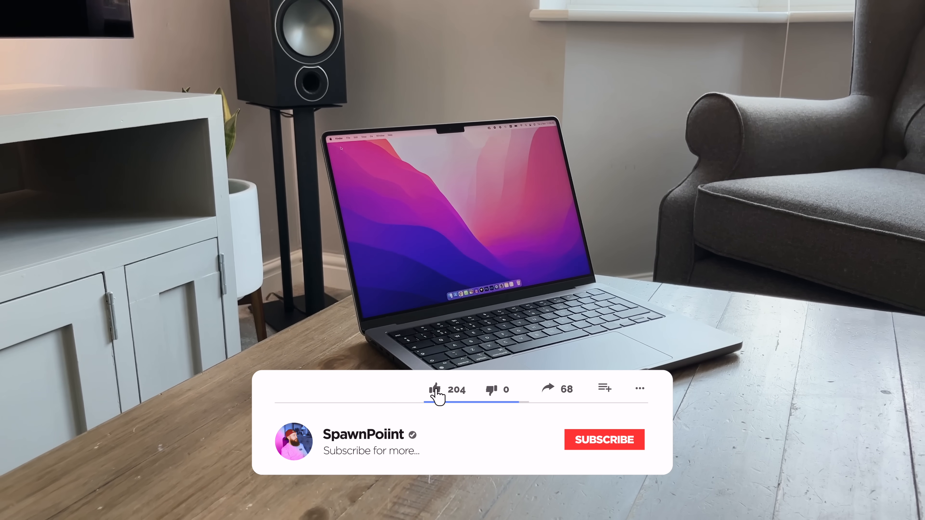
click(604, 439)
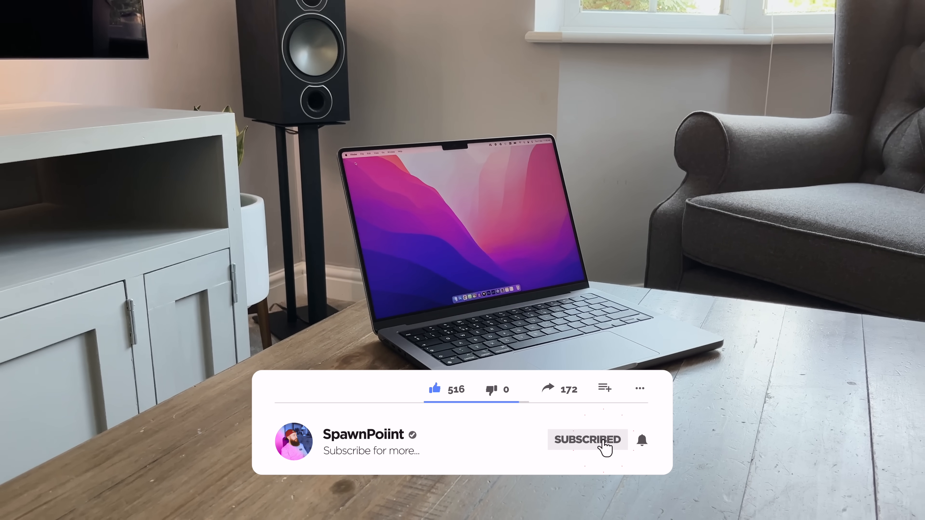
click(641, 440)
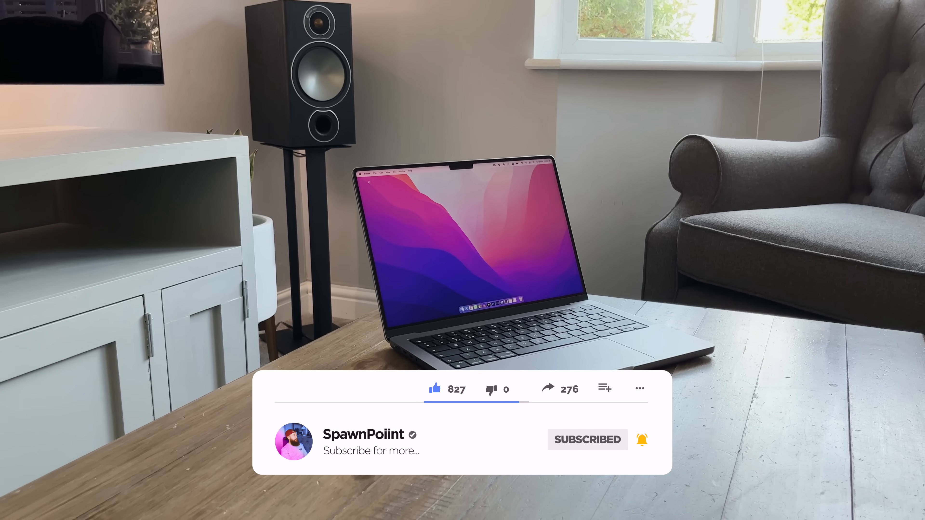